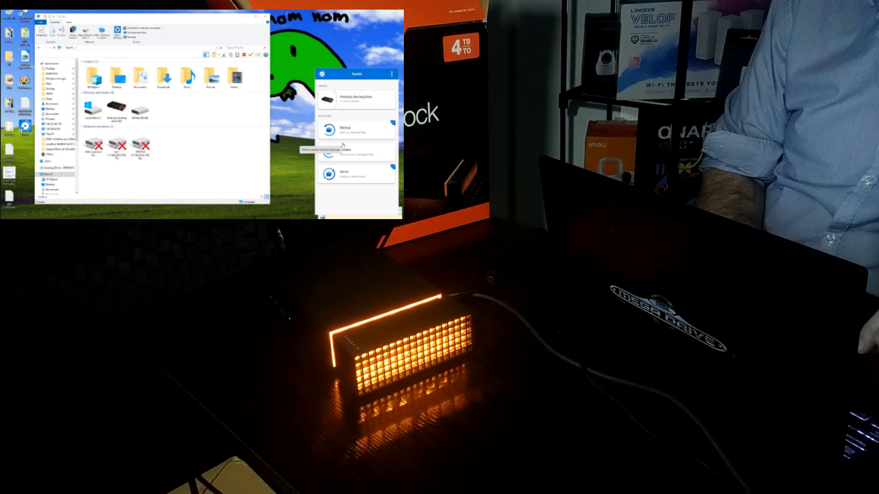
Step: Open the Gaming Dock's Backup activity to show 'Protect your data'
left_click(344, 130)
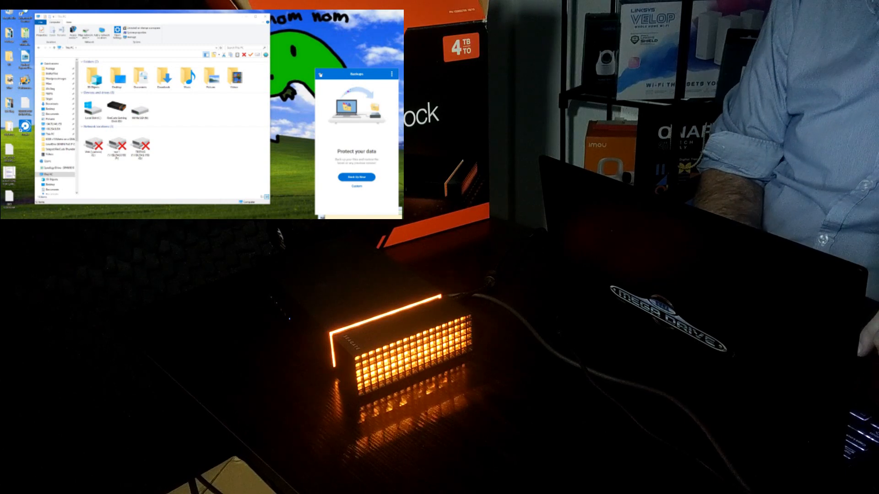
Step: Go back from Backup and open the Mirror activity
left_click(356, 177)
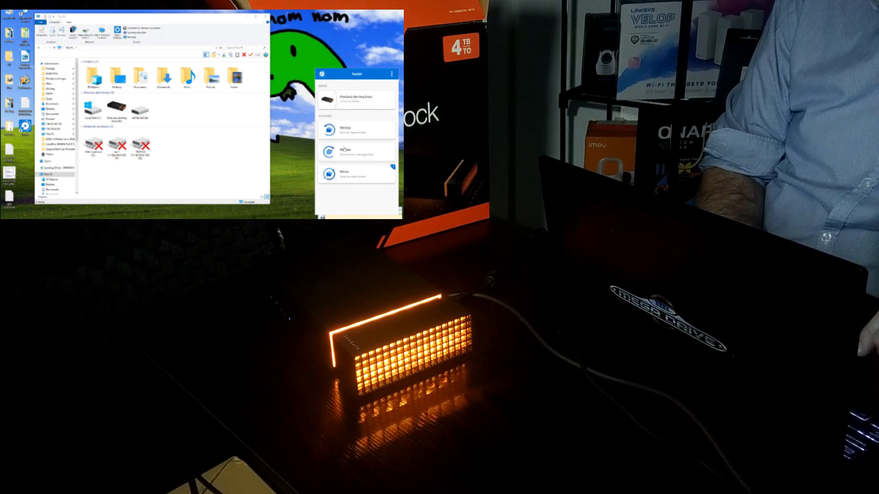
left_click(345, 151)
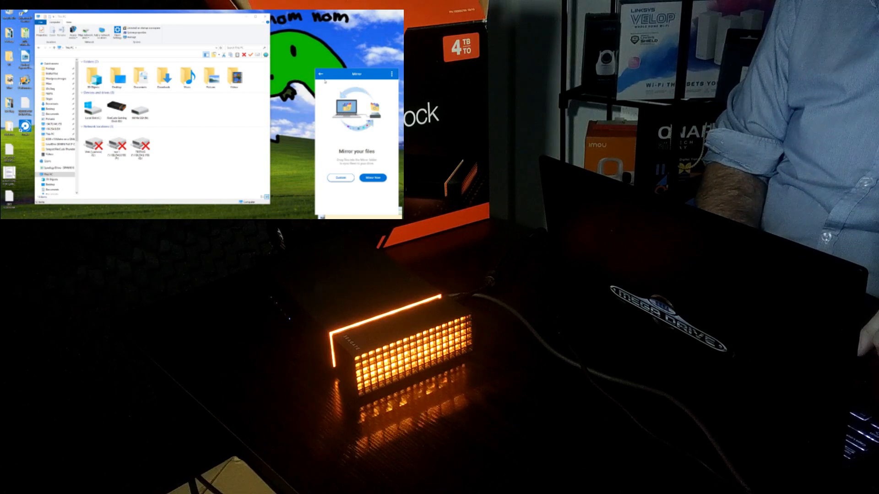
Step: Return from the Mirror screen to the Toolkit home listing the Gaming Dock
left_click(321, 73)
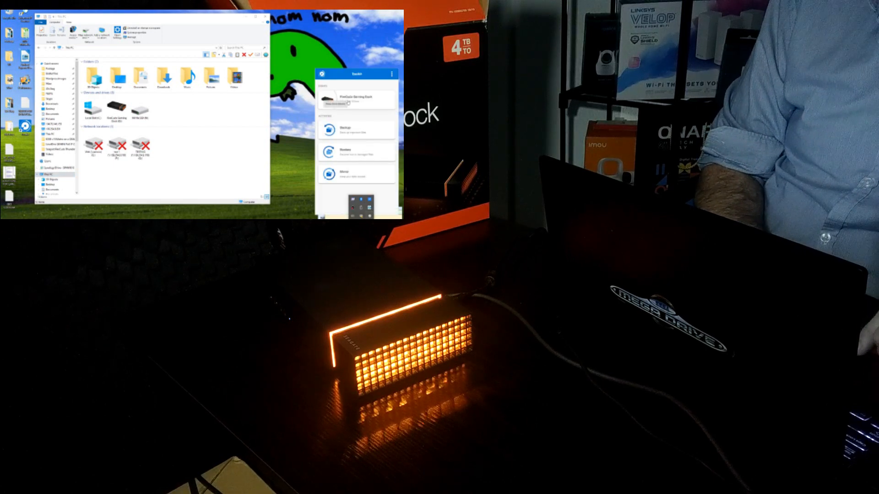
Step: Open the Gaming Dock's LED Settings from its menu
left_click(357, 98)
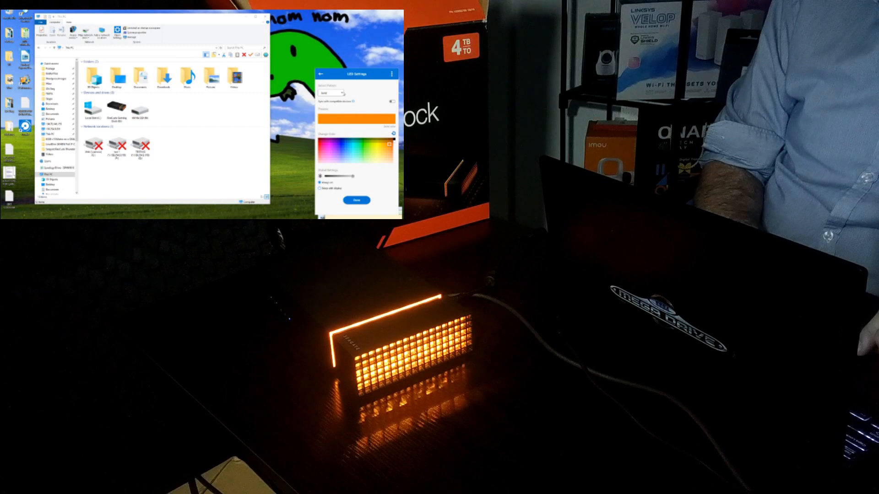
Step: Select a different pattern from the LED Lighting Pattern dropdown
left_click(331, 93)
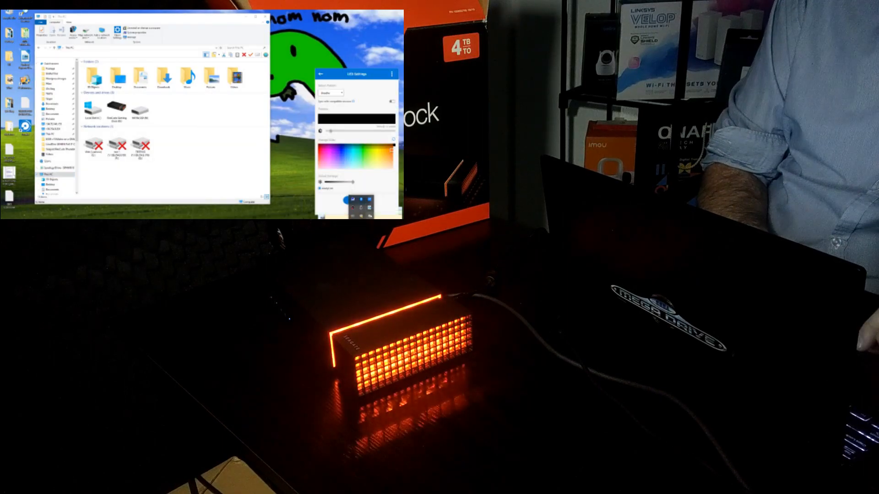
Step: Change the dock's lighting mode so the LEDs glow purple
left_click(330, 93)
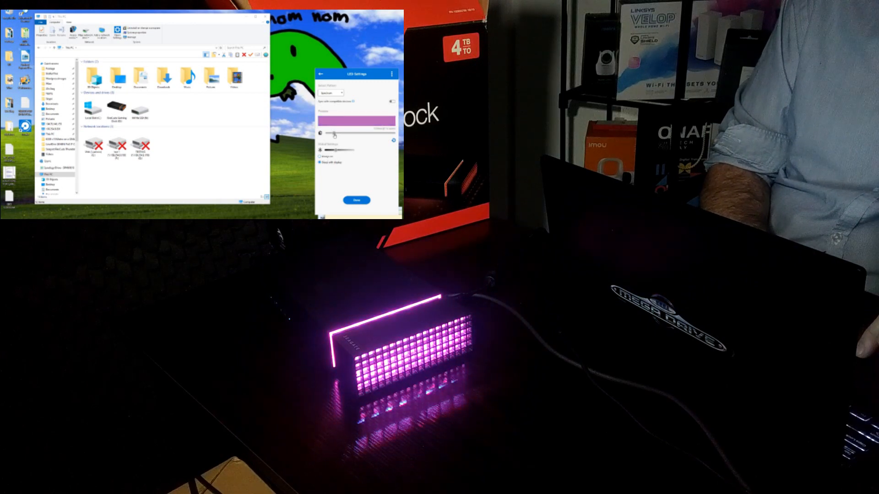
Step: Set the Lighting Pattern to Solid, restoring the orange LED glow
left_click(331, 92)
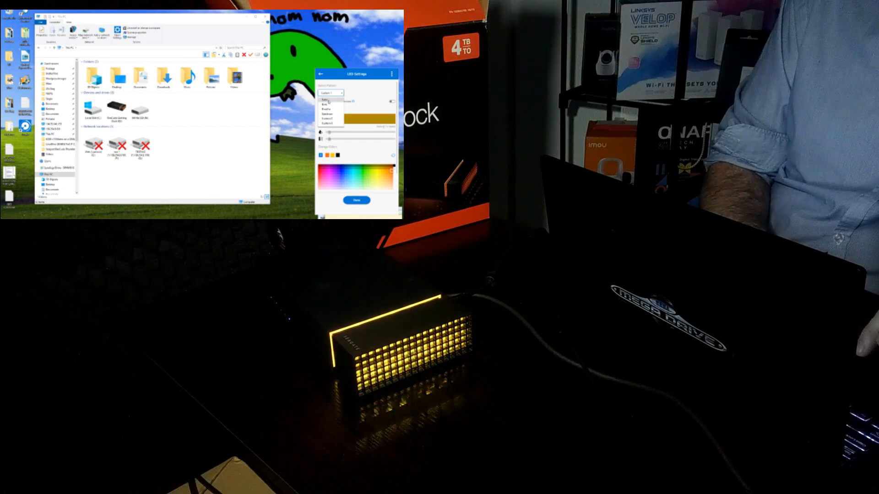
left_click(330, 92)
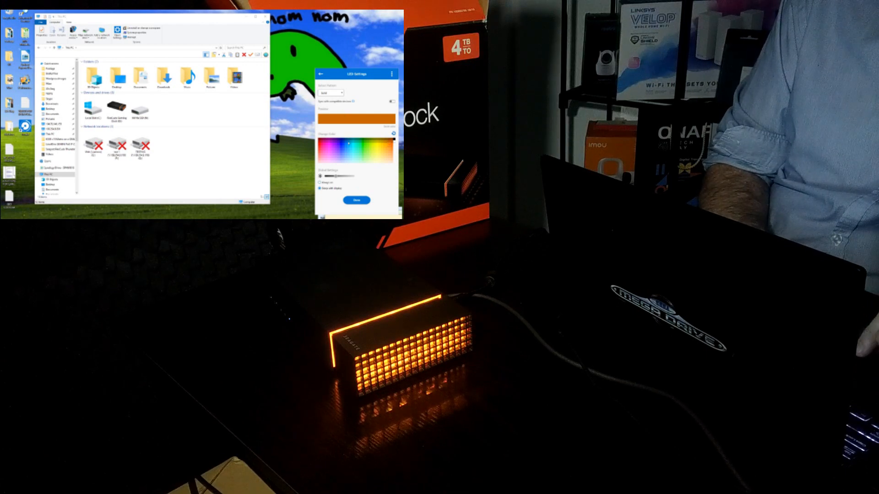
Step: Try blue, tan, pink, light purple and yellow as the dock's LED colour
left_click(342, 147)
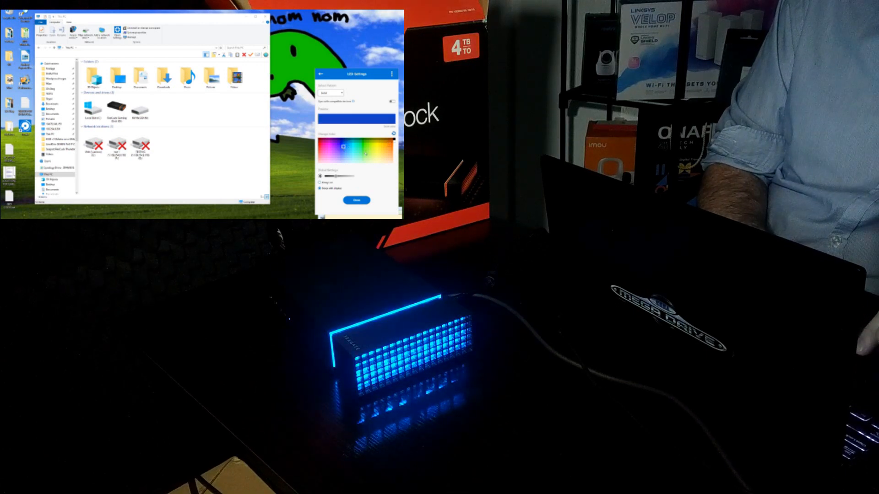
left_click(334, 151)
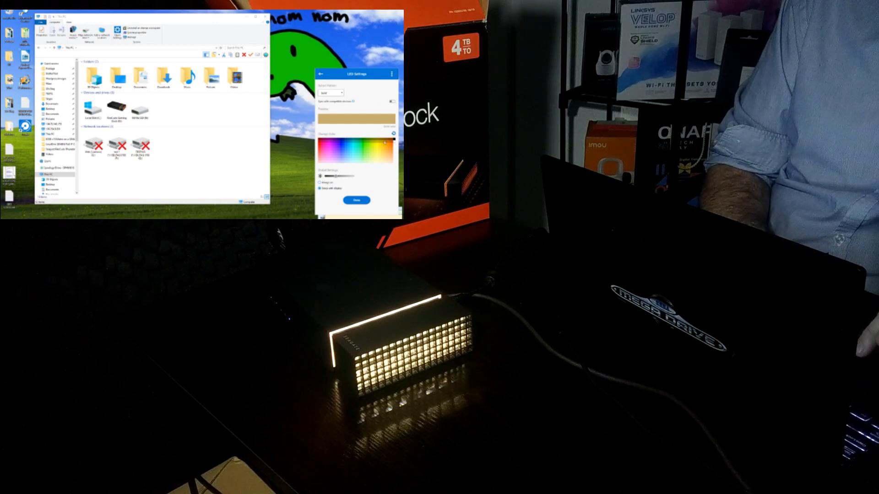
left_click(321, 147)
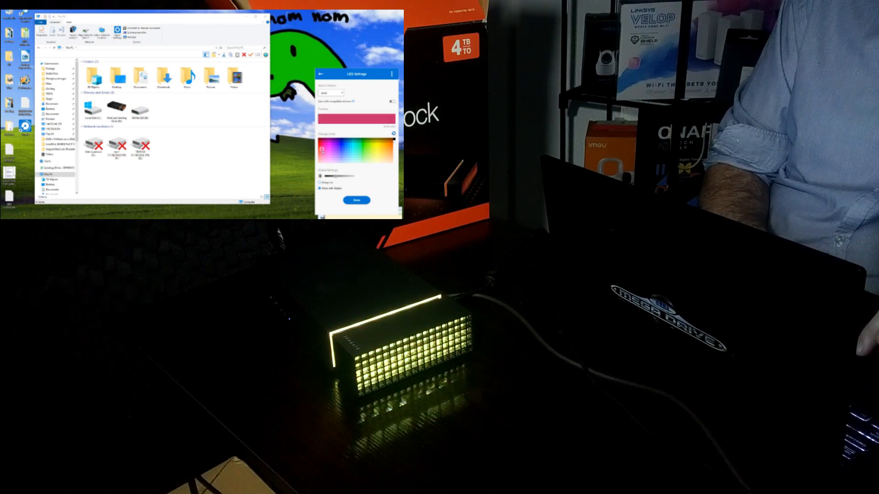
left_click(330, 150)
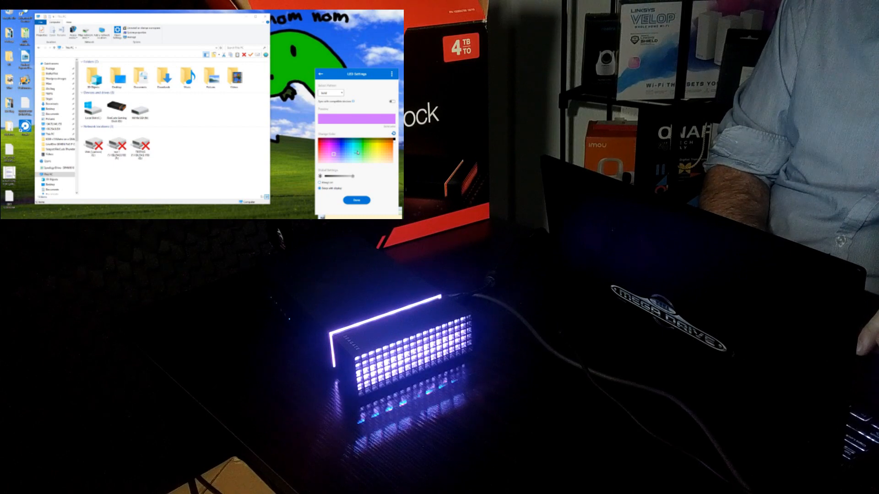
left_click(347, 152)
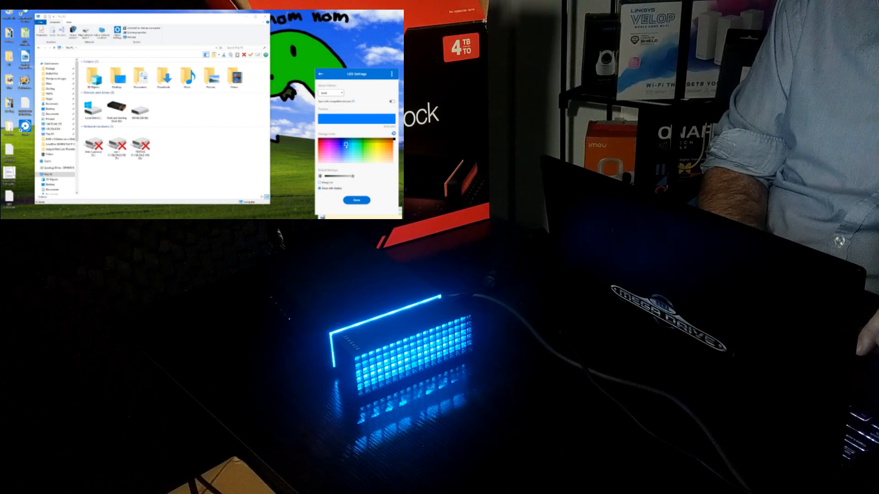
left_click(374, 150)
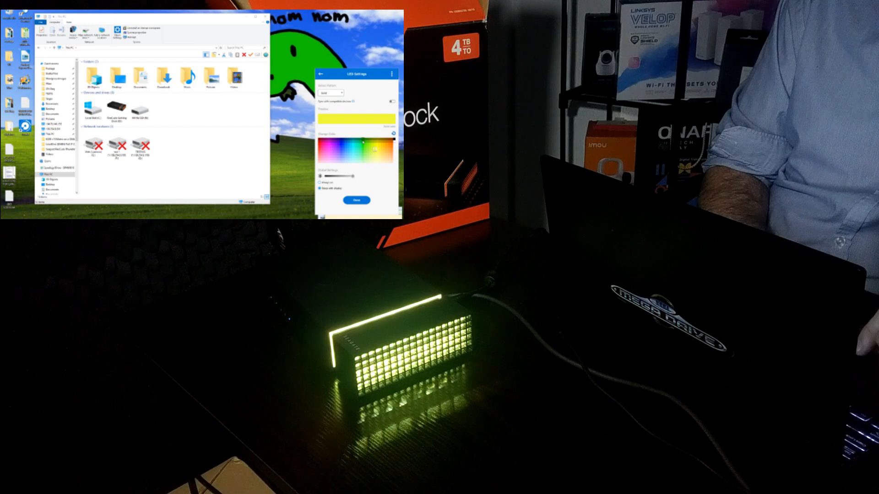
Step: Switch the LED effect to Breathe, pick green, and confirm with Done
left_click(363, 142)
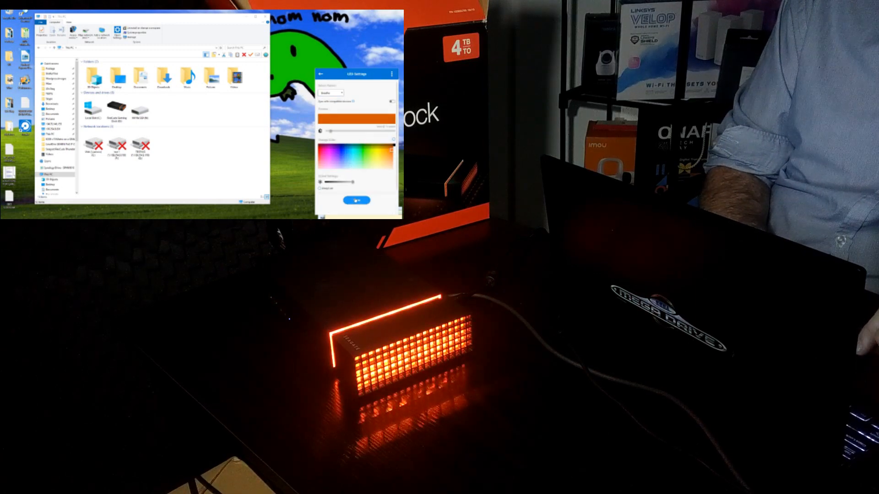
left_click(363, 155)
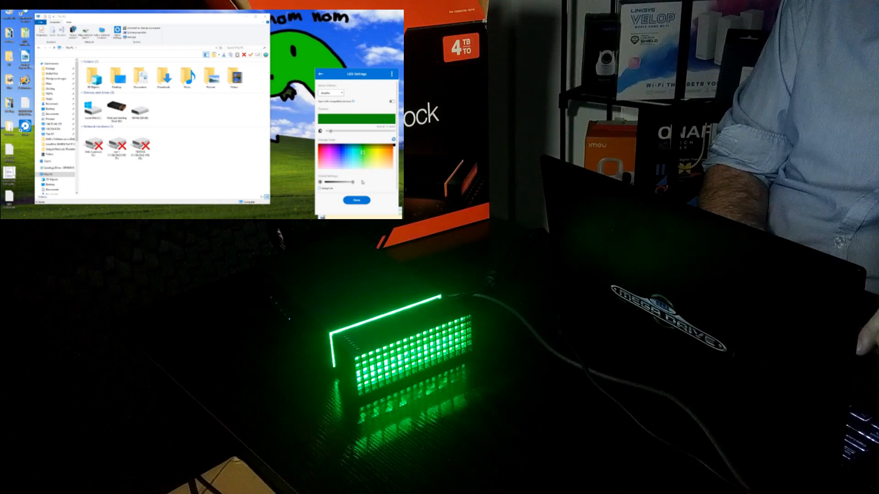
left_click(319, 73)
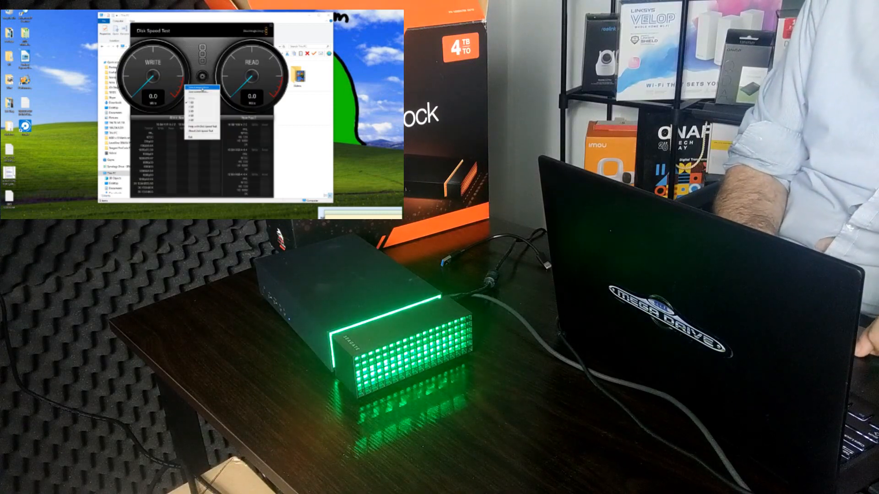
Step: Target the Seagate dock drive and run a test: 128.8 MB/s write, 244.4 MB/s read
left_click(197, 91)
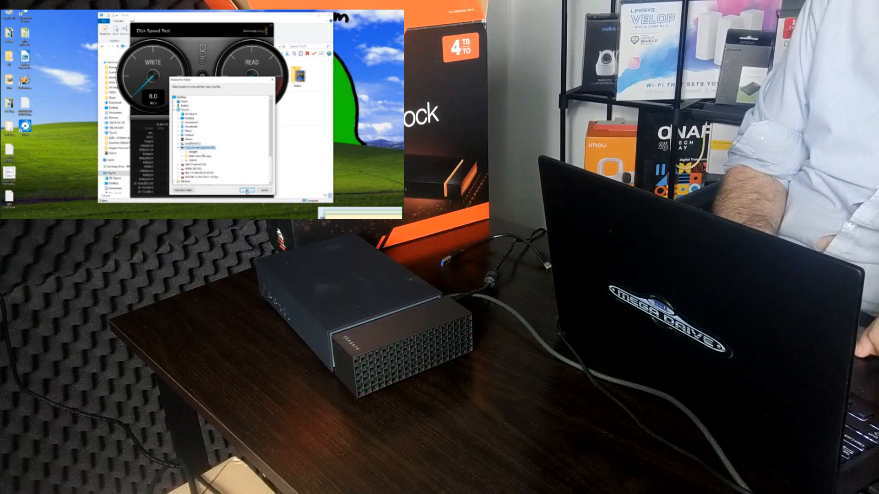
left_click(246, 192)
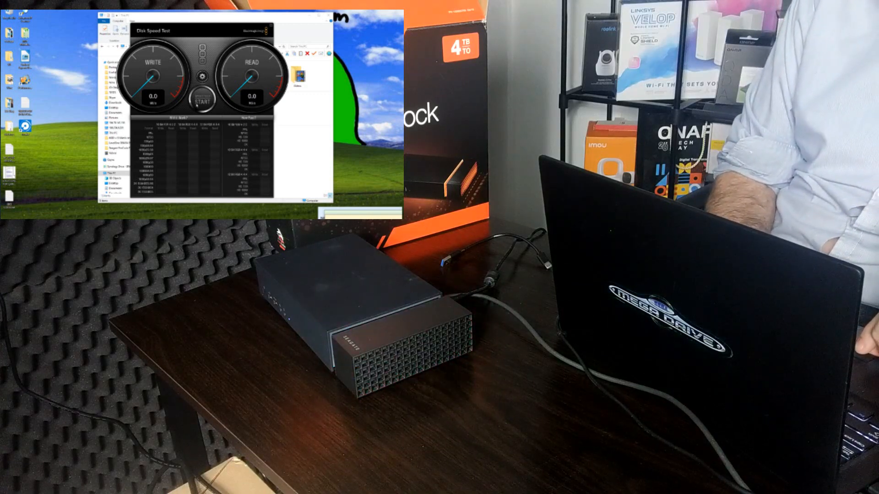
left_click(201, 101)
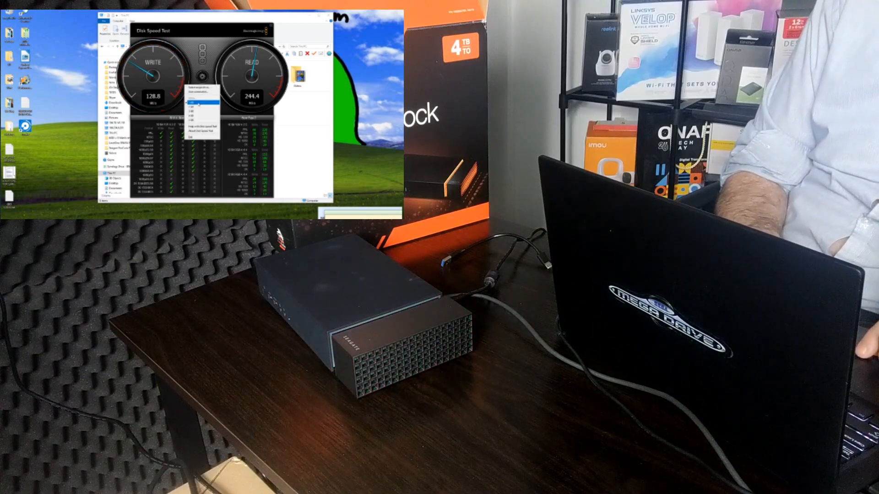
Step: Adjust the Blackmagic test size setting before moving to AJA System Test
left_click(200, 100)
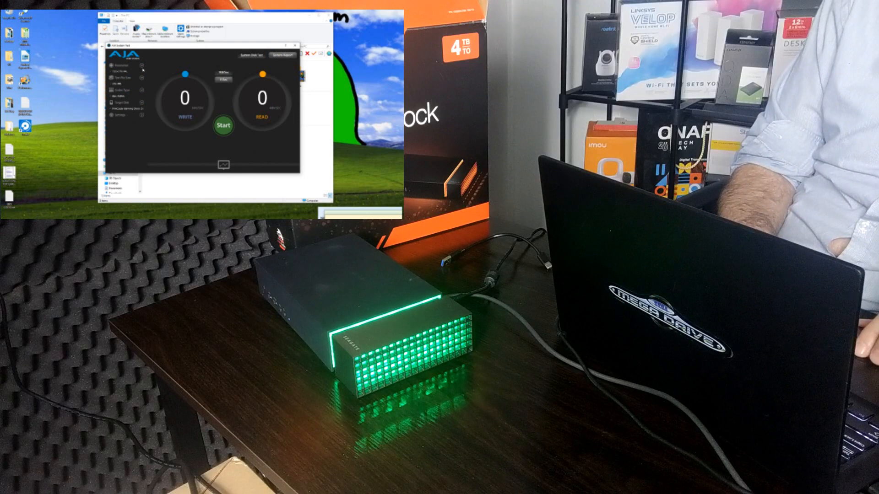
Step: Start the AJA System Test disk read/write benchmark on the dock's drive
left_click(118, 114)
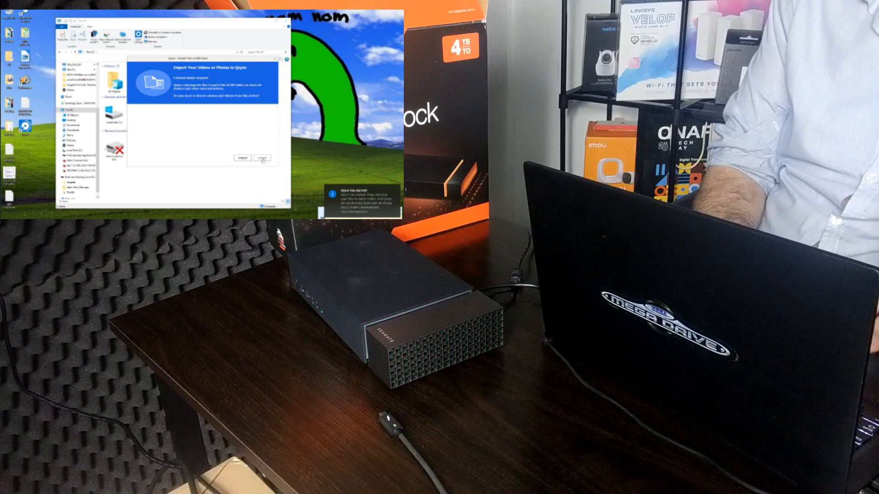
left_click(261, 158)
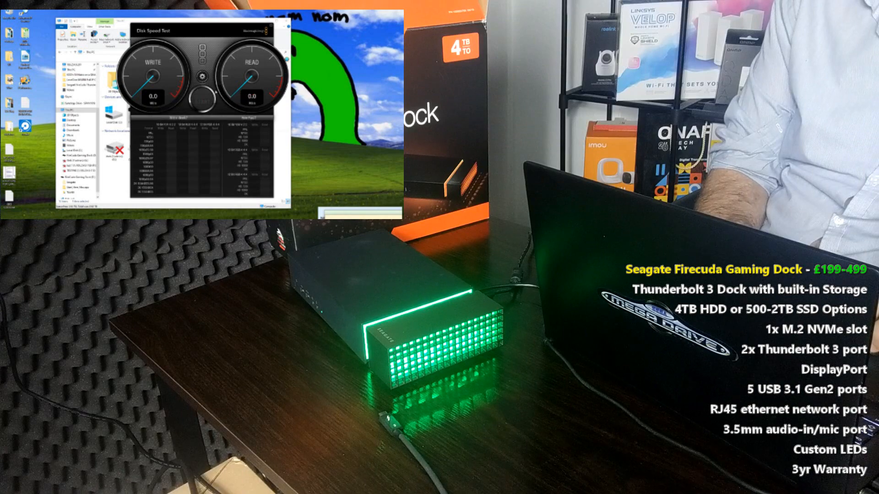
Step: Select the dock drive as the target folder and start the Blackmagic speed test
left_click(200, 75)
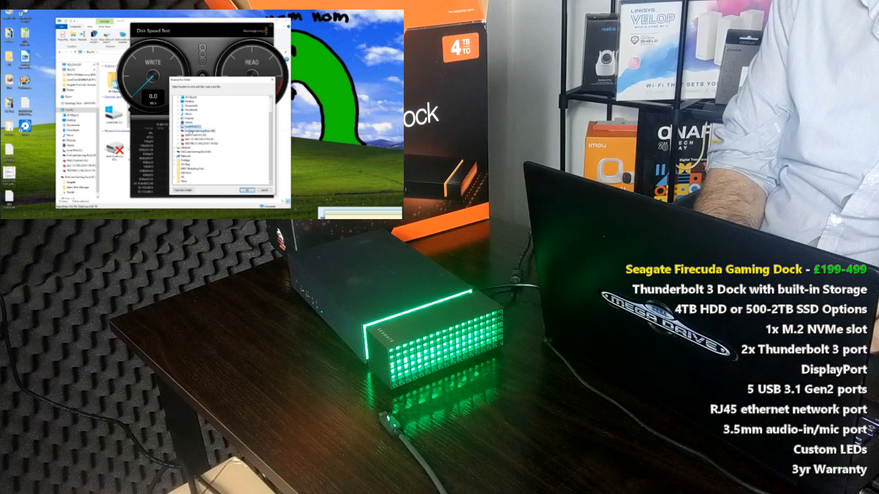
left_click(245, 190)
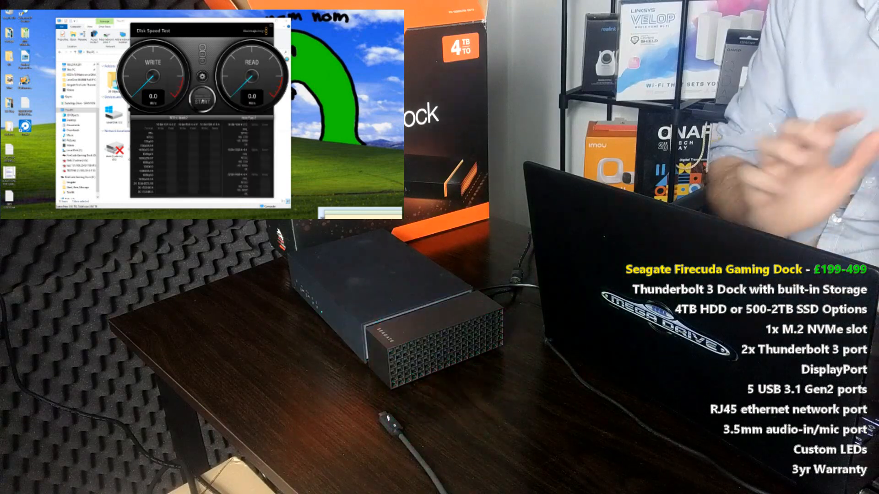
left_click(202, 102)
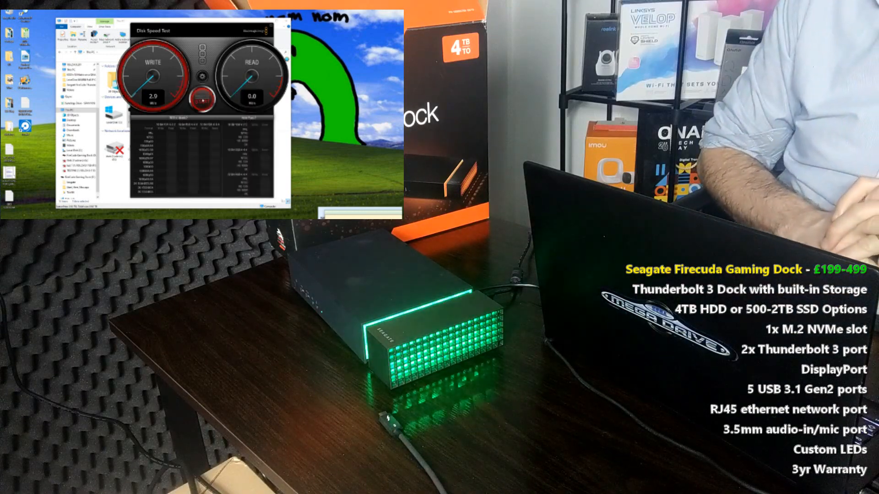